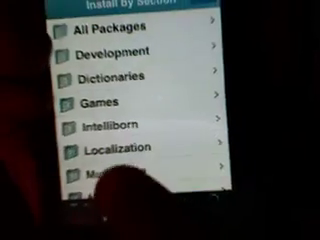
Step: Scroll down through Cydia's Install by Section list of package sections
scroll("down", 3)
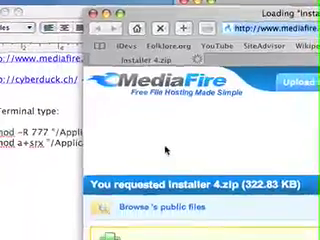
Step: Scroll through the MediaFire Installer 4.zip download page and the cyberduck.ch site
scroll("down", 3)
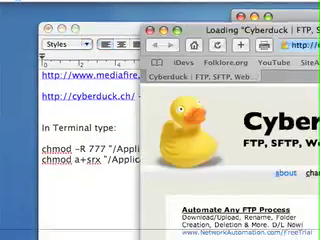
scroll("down", 3)
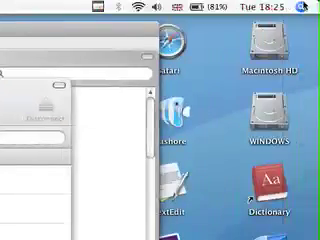
type("termina")
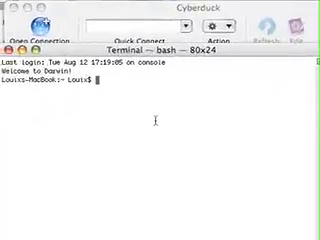
type("ssh r")
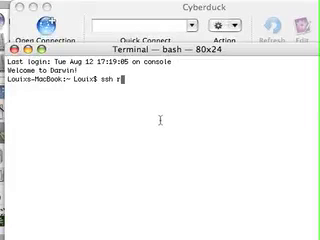
type("oot@")
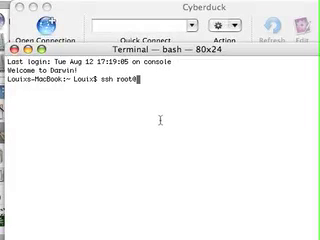
type("192.1")
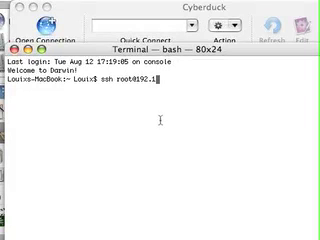
type("68.1.")
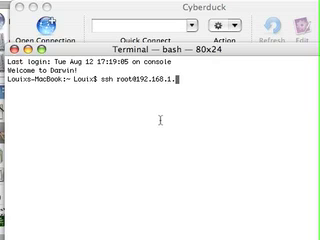
type("3")
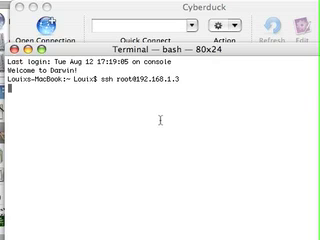
key("Return")
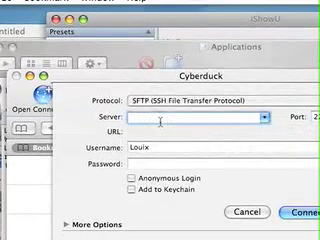
Step: Enter server 192.168.1.3 and username root in Cyberduck's SFTP connection form
type("192.168.1.3")
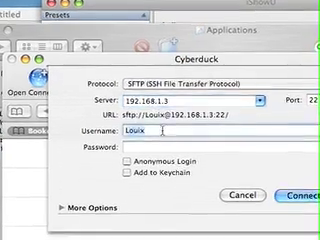
type("root@192.168.1.3")
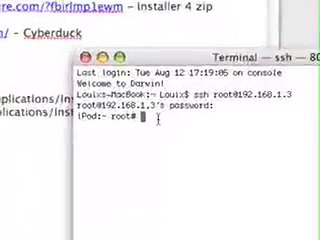
Step: Run chmod -R 777 on "/Applications/Installer.app" to grant full permissions
type("ch")
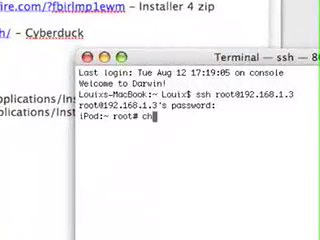
type("mod")
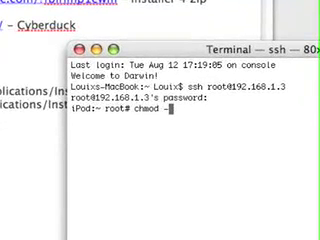
type("-R")
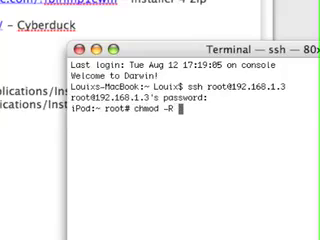
type("77")
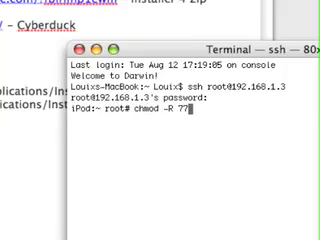
type("7 \"")
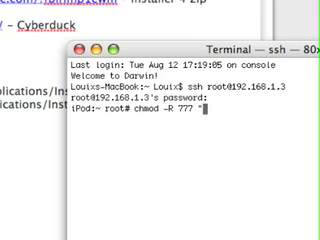
type("/Applicat")
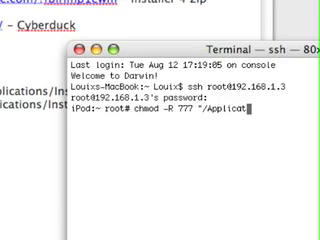
type("ions\"")
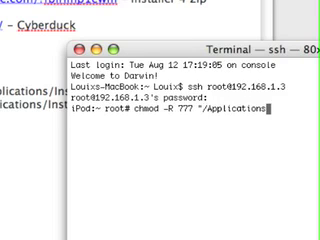
type("/")
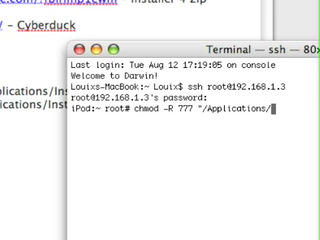
type("Installer.")
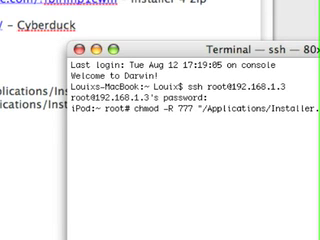
key("Return")
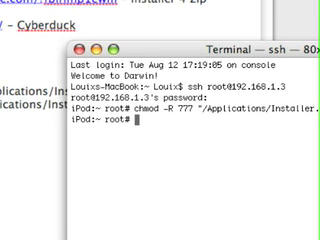
Step: Start typing chmod a+srx "/Applications" for the second permissions command
type("chmod")
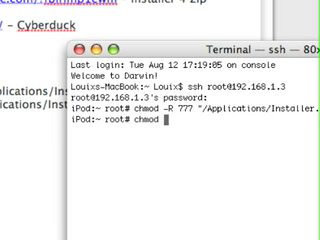
type("a+")
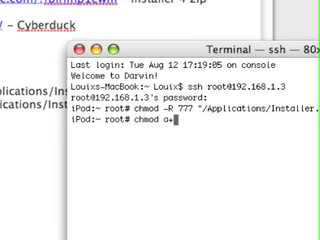
type("srx")
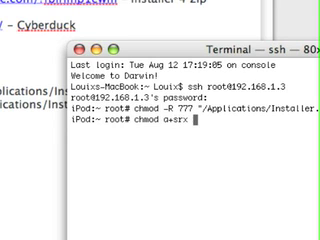
type("\"")
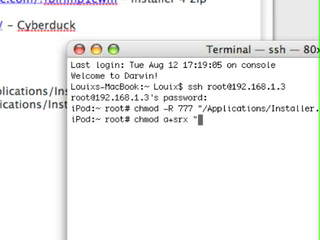
type("\"/App")
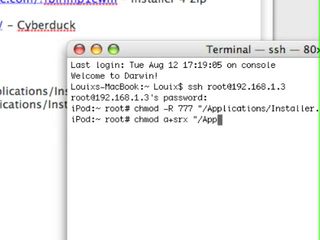
type("lications")
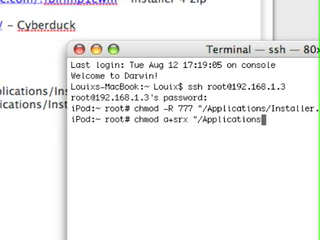